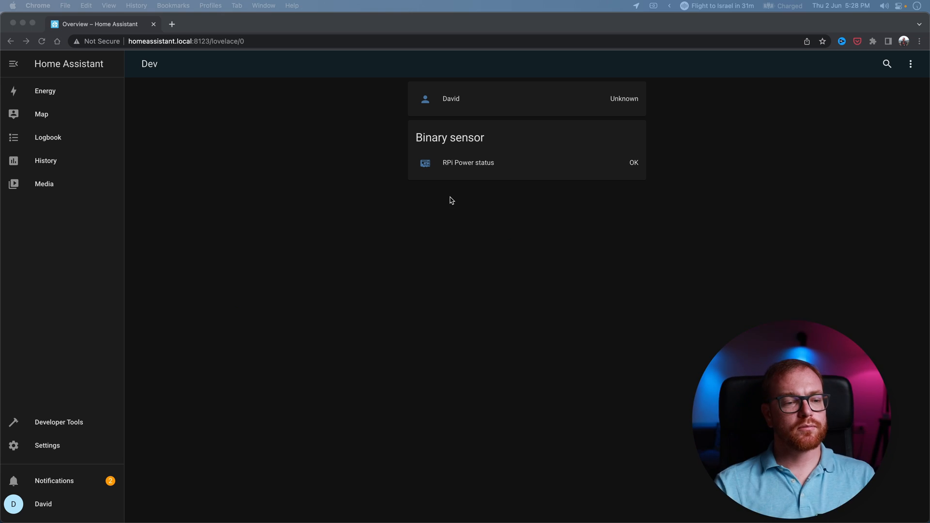
mouse_move(68, 334)
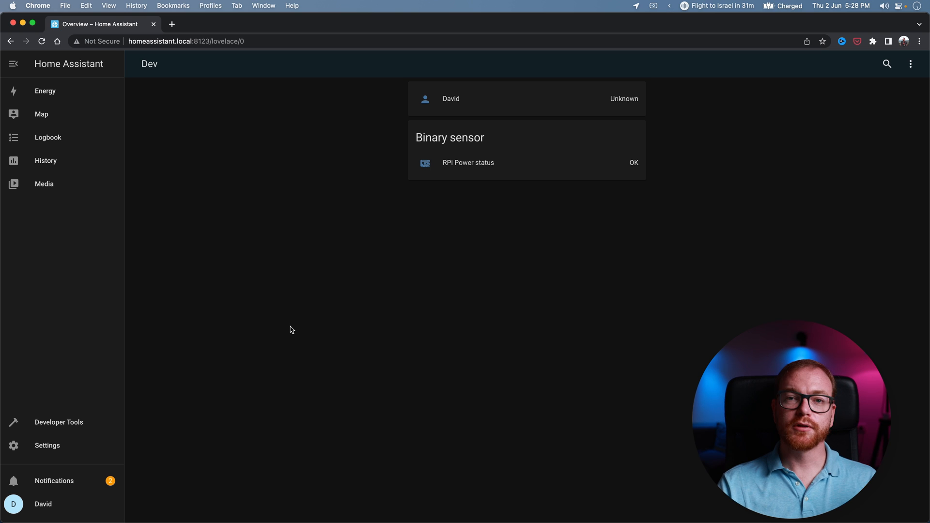
mouse_move(47, 445)
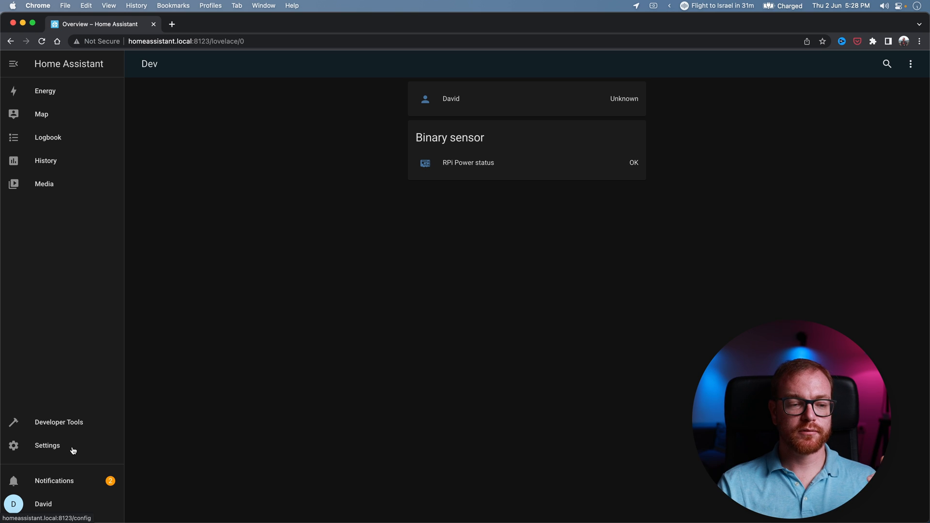
mouse_move(50, 508)
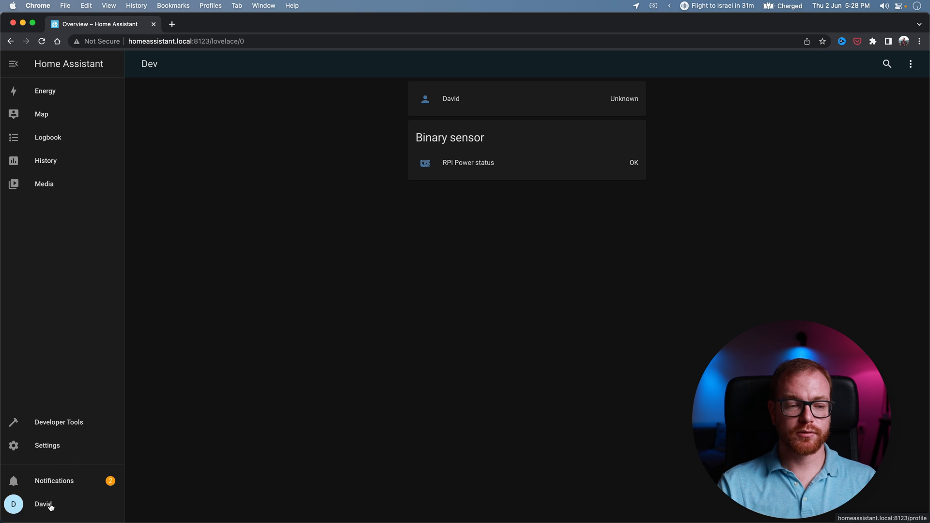
Enable Advanced Mode in the user profile, then go to Settings.
click(42, 504)
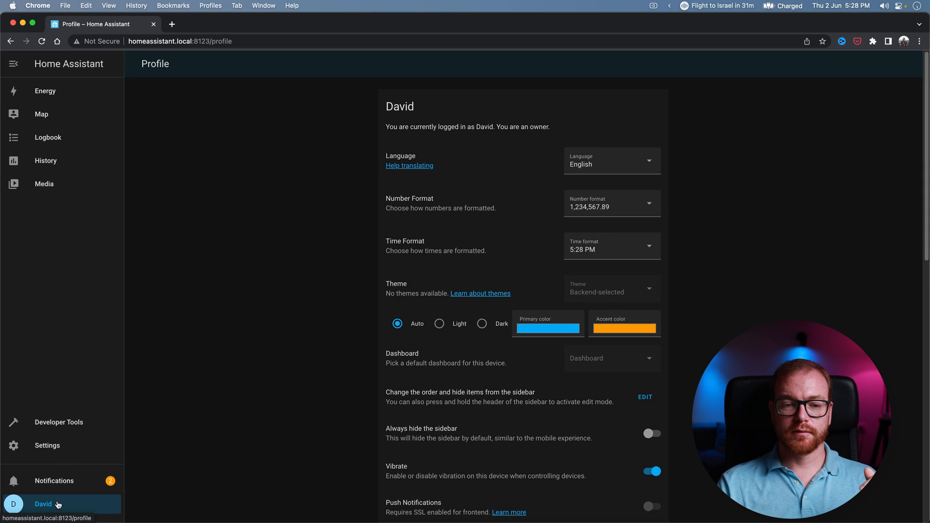
scroll(down, 3)
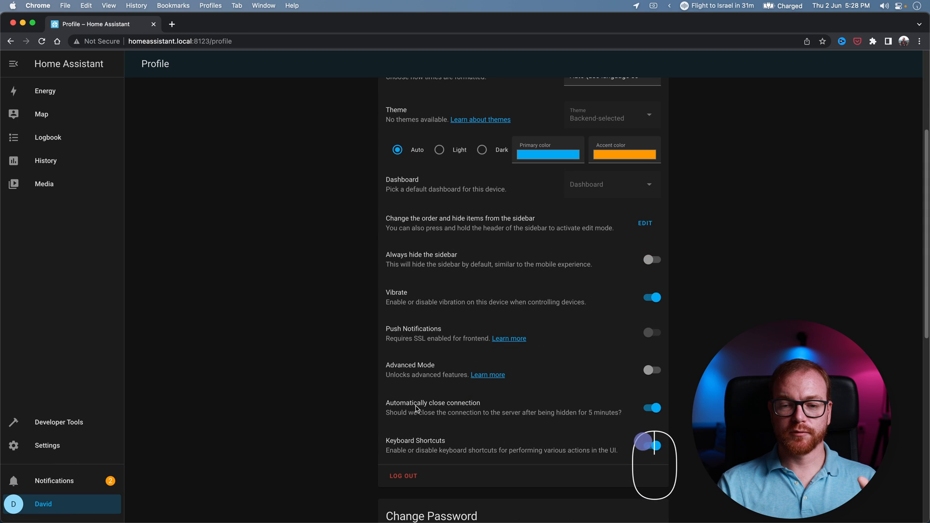
click(652, 369)
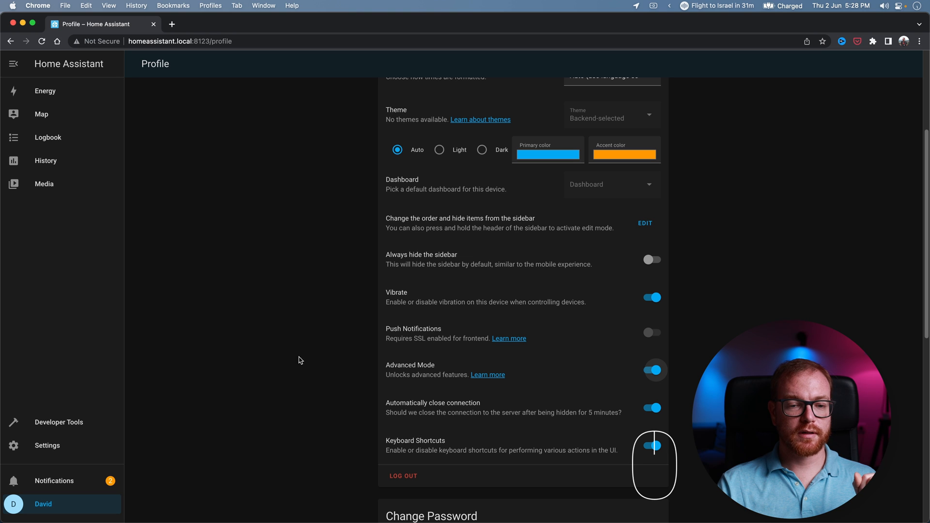
click(47, 446)
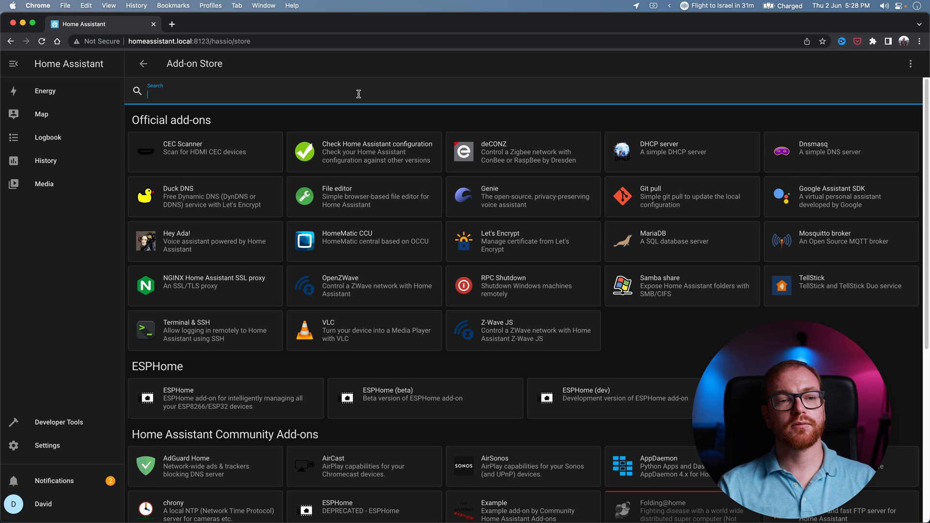
Search the Add-on Store for 'code' and install Studio Code Server.
text(code)
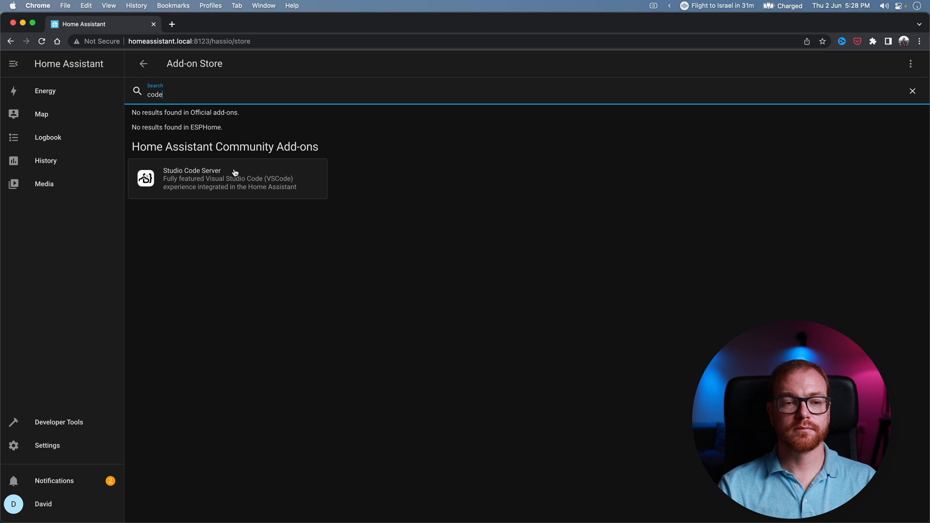
click(227, 179)
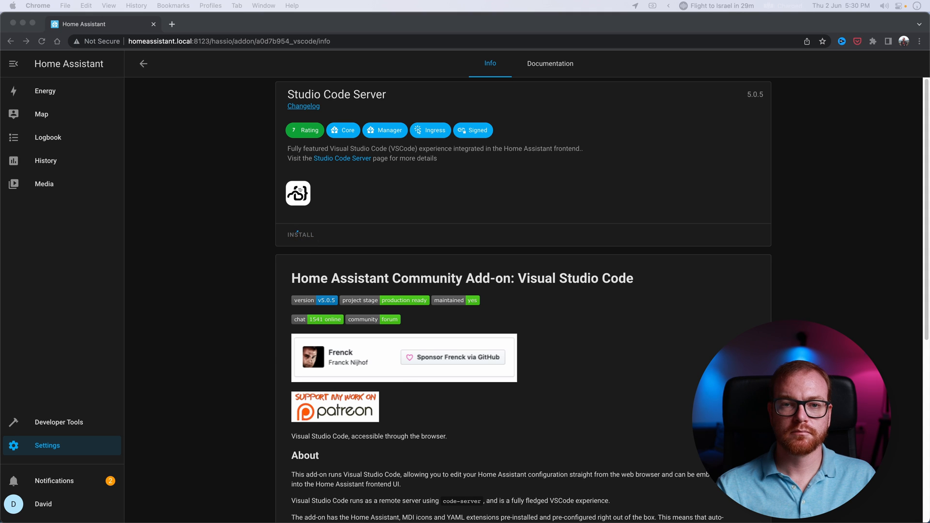
click(301, 235)
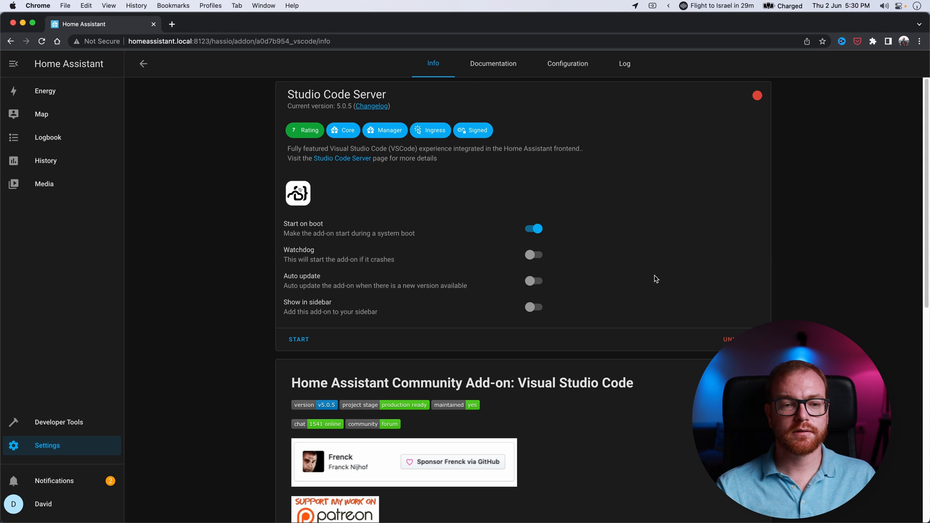
mouse_move(330, 307)
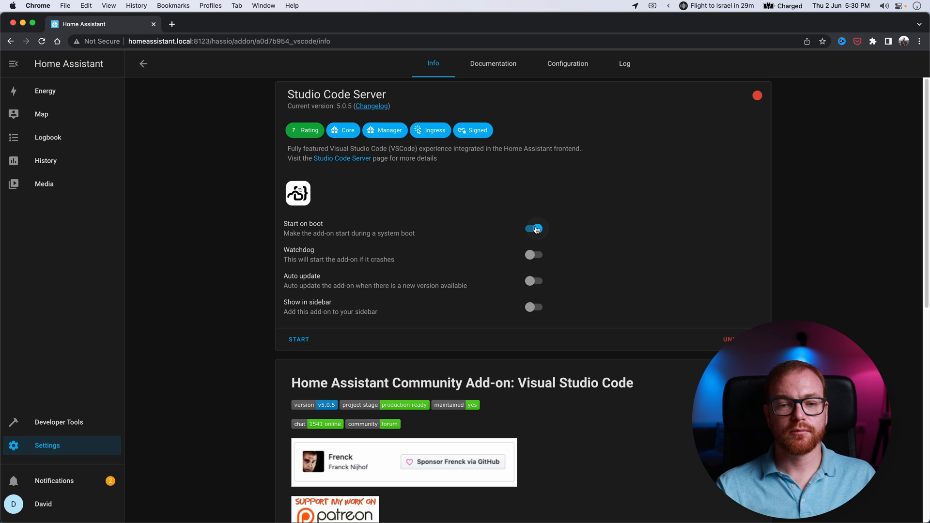
Turn off Start on boot, show it in the sidebar, start it, and view its log.
click(534, 228)
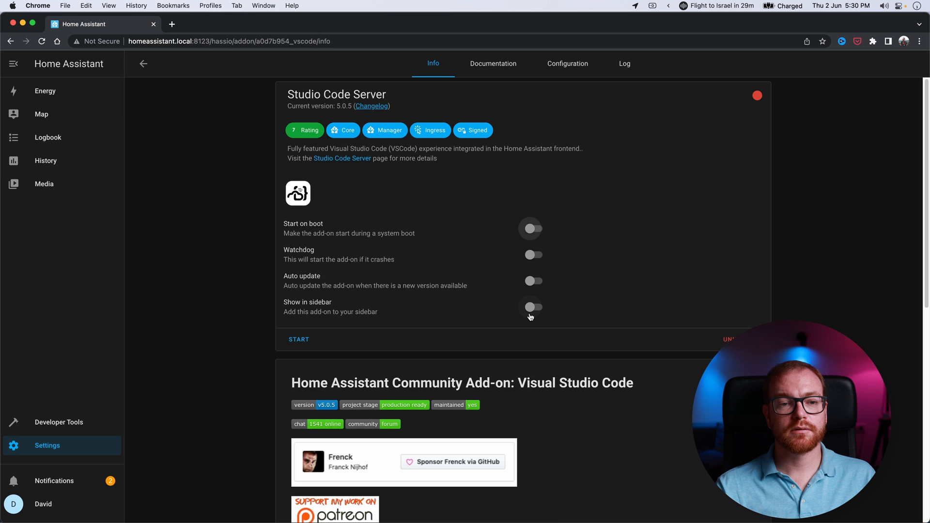
click(532, 306)
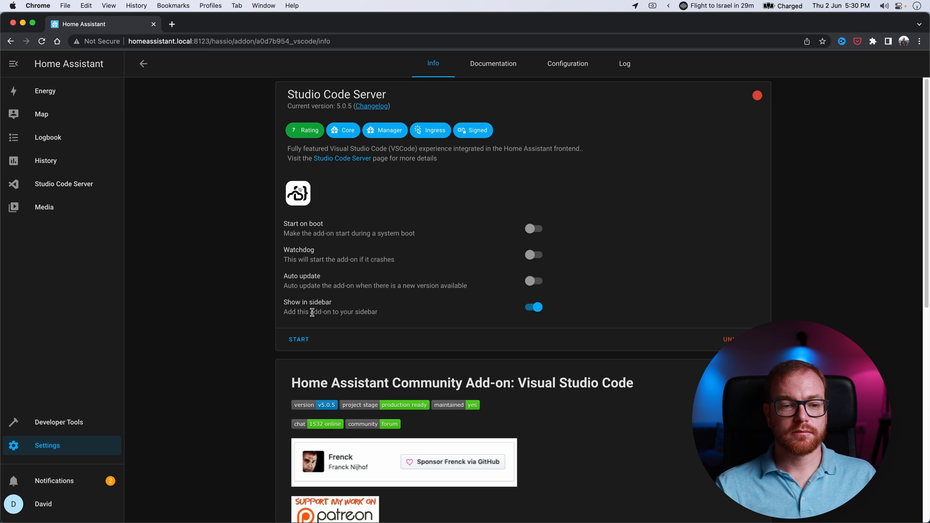
click(299, 339)
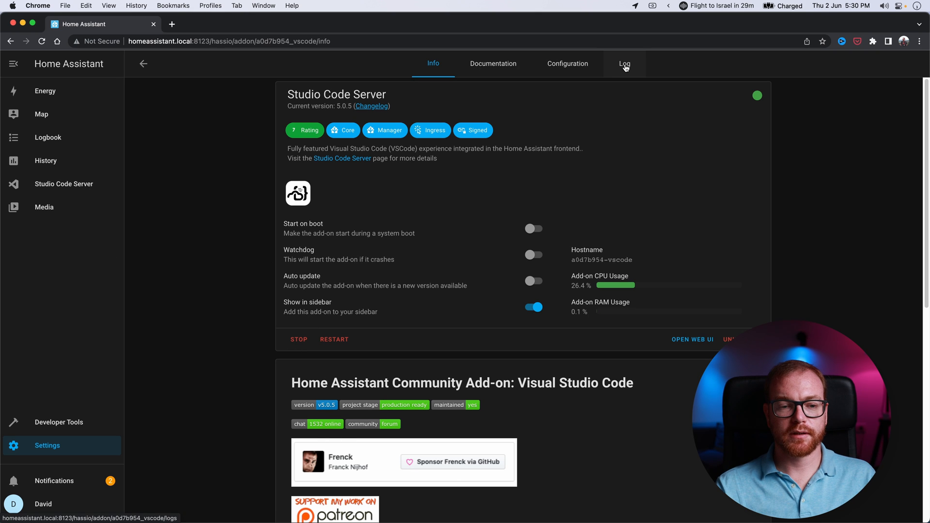
click(625, 63)
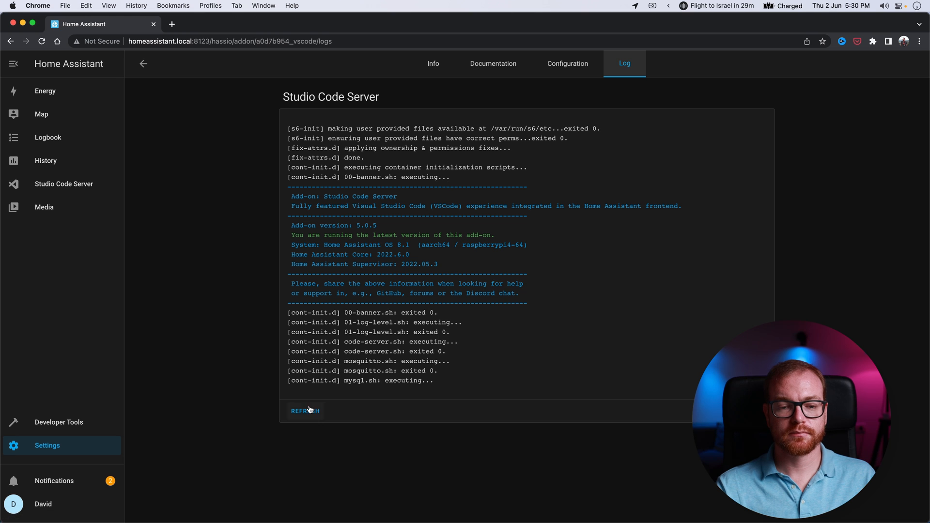
Refresh and scroll the startup log, then open Studio Code Server from the sidebar.
click(305, 411)
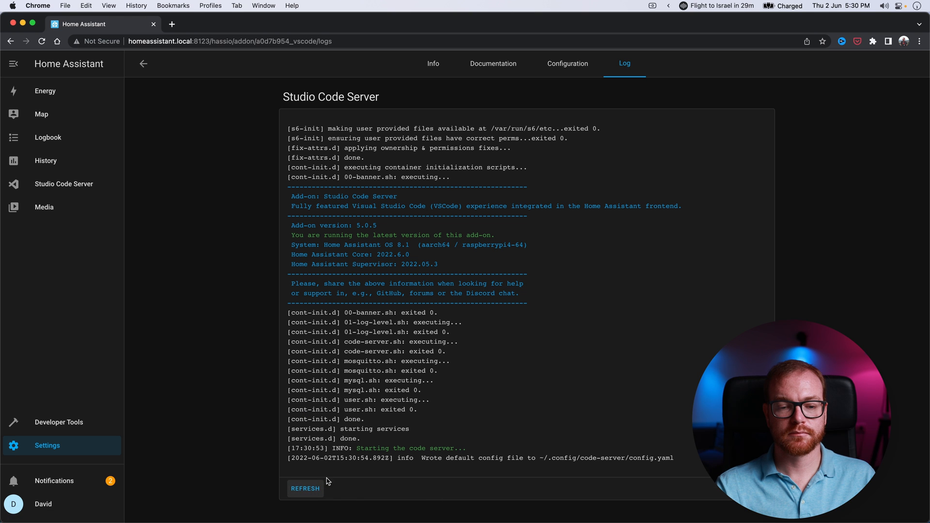
click(306, 489)
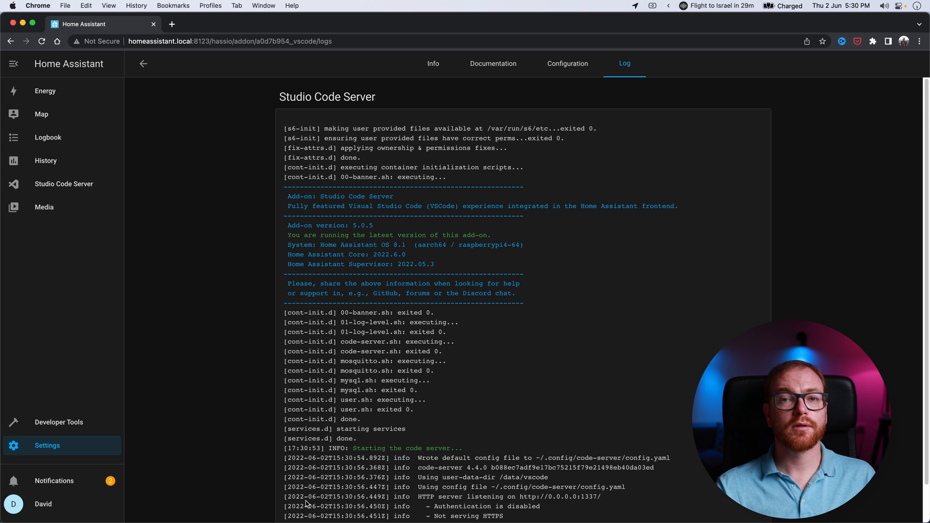
scroll(down, 3)
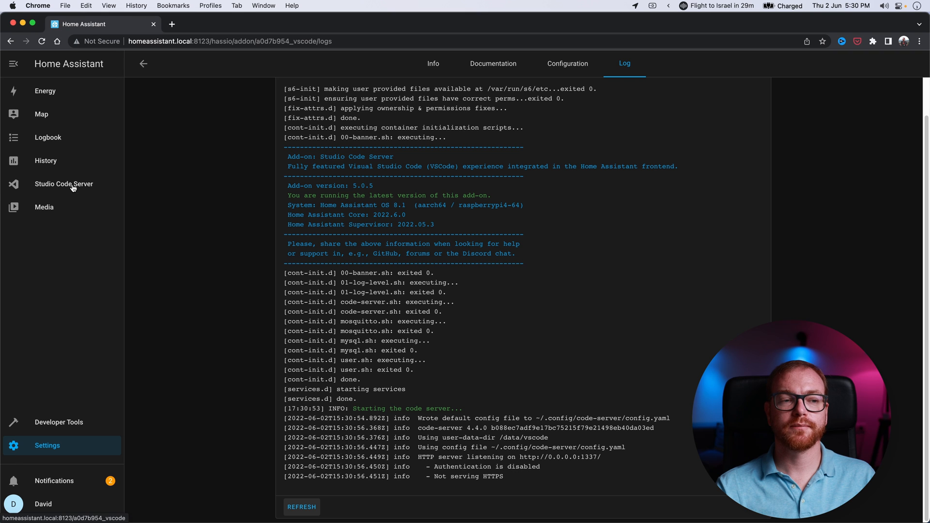
click(64, 184)
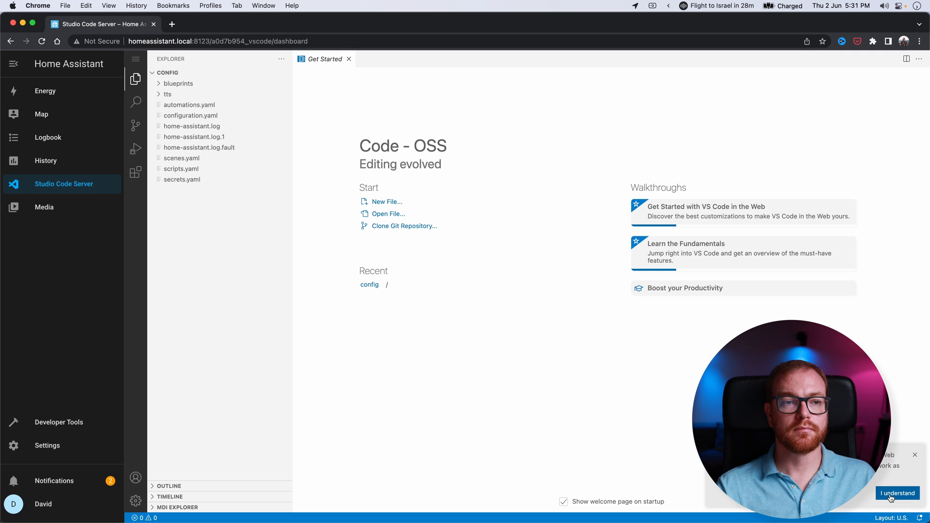
Dismiss the editor notice and make the custom_components folder with a godox subfolder.
click(898, 493)
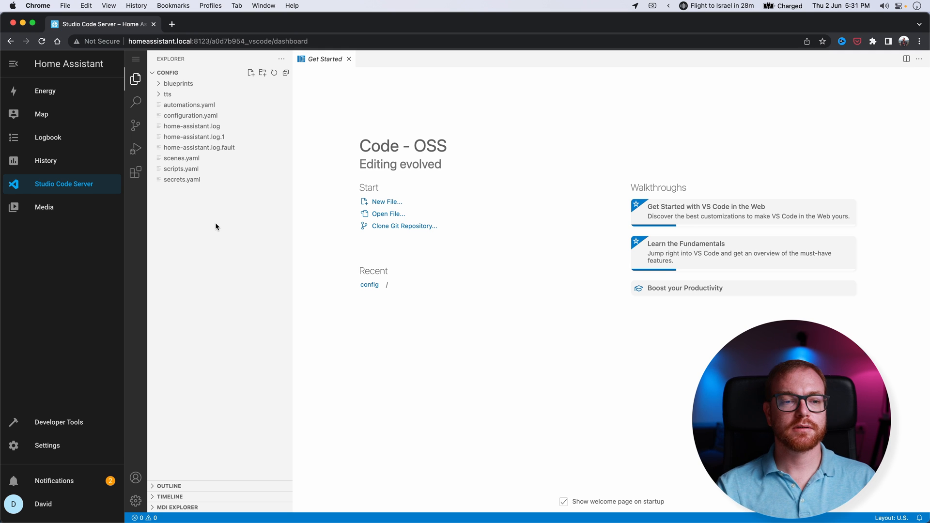
right_click(216, 227)
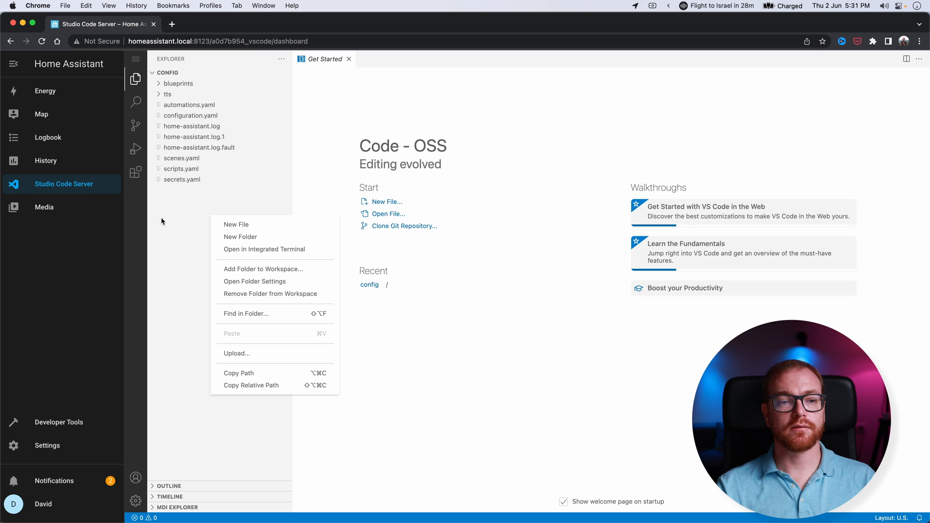
click(236, 224)
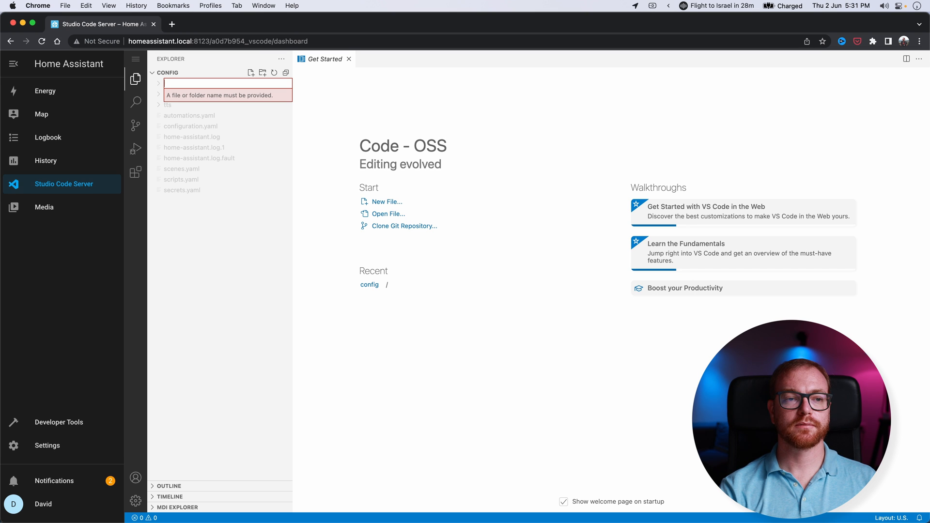
text(custom_component)
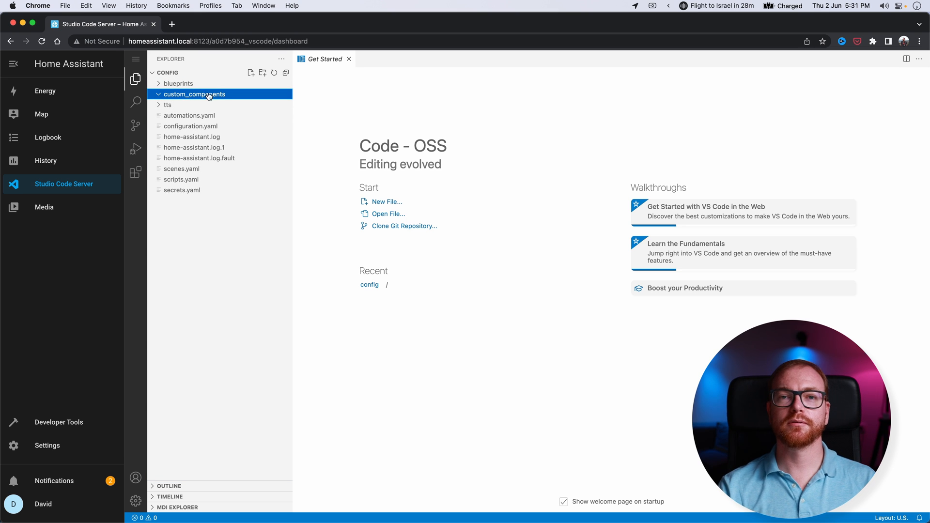
mouse_move(208, 95)
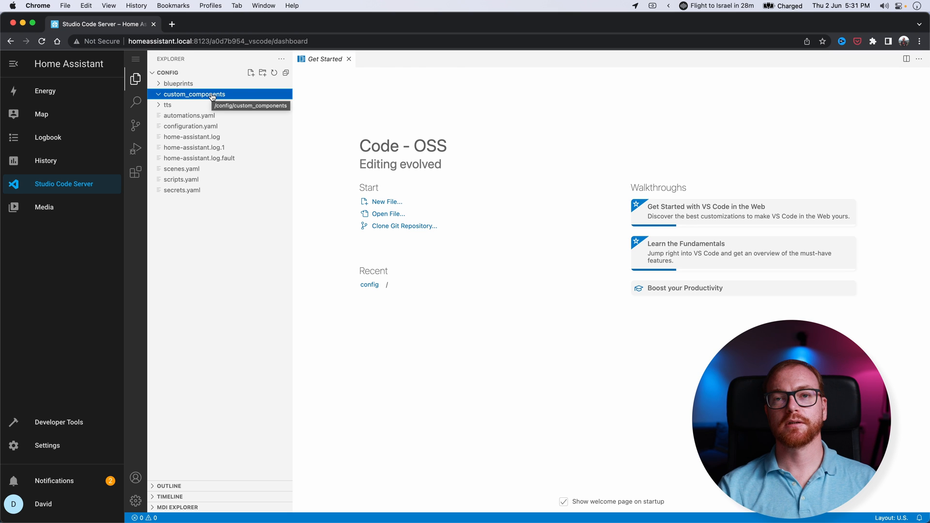
right_click(193, 94)
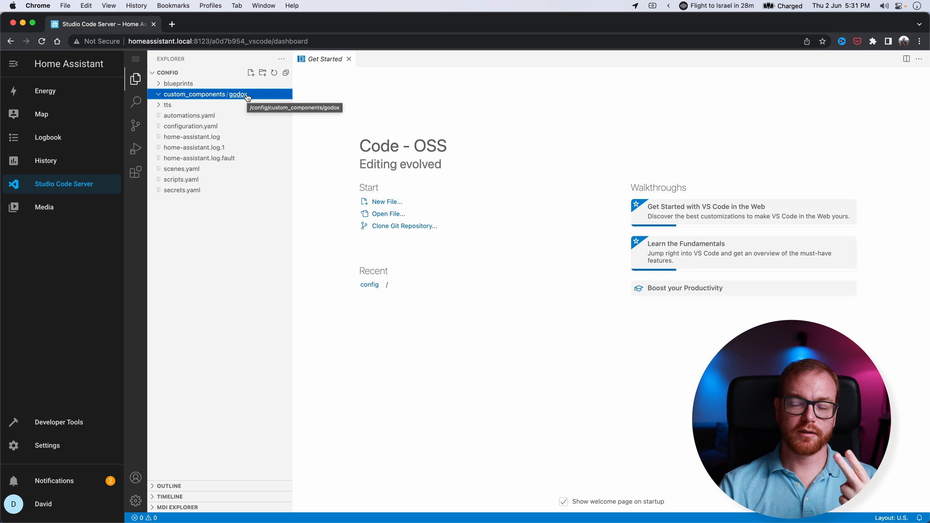
mouse_move(240, 95)
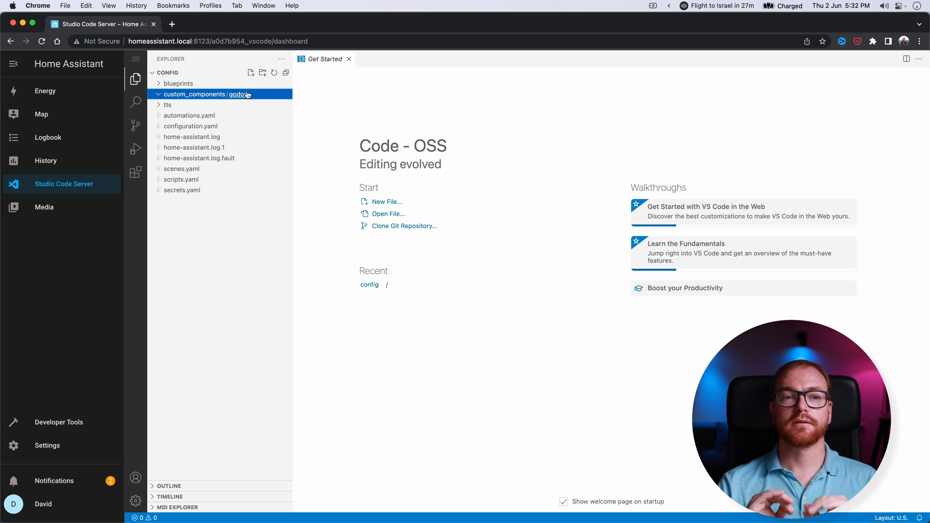
Create godox/__init__.py containing the docstring "The Godox Light Integration".
click(250, 72)
text(""")
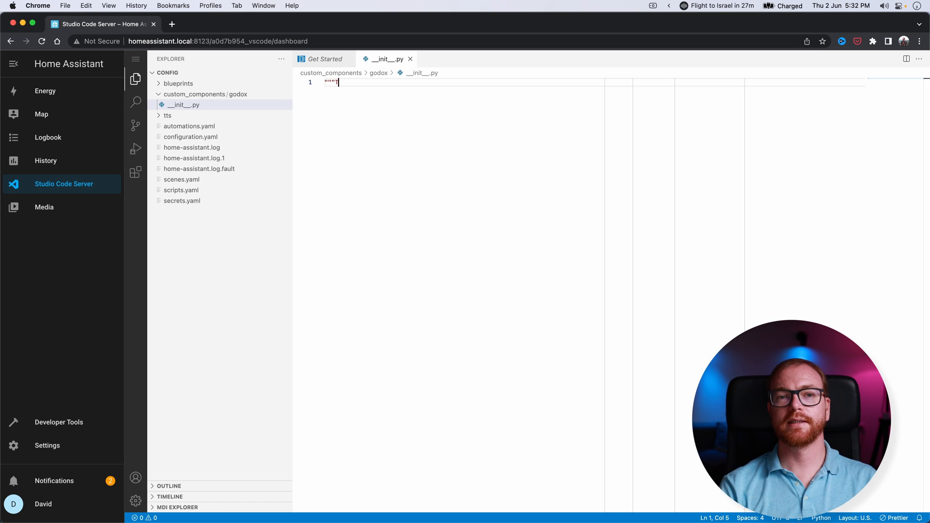
text(The Godox Light)
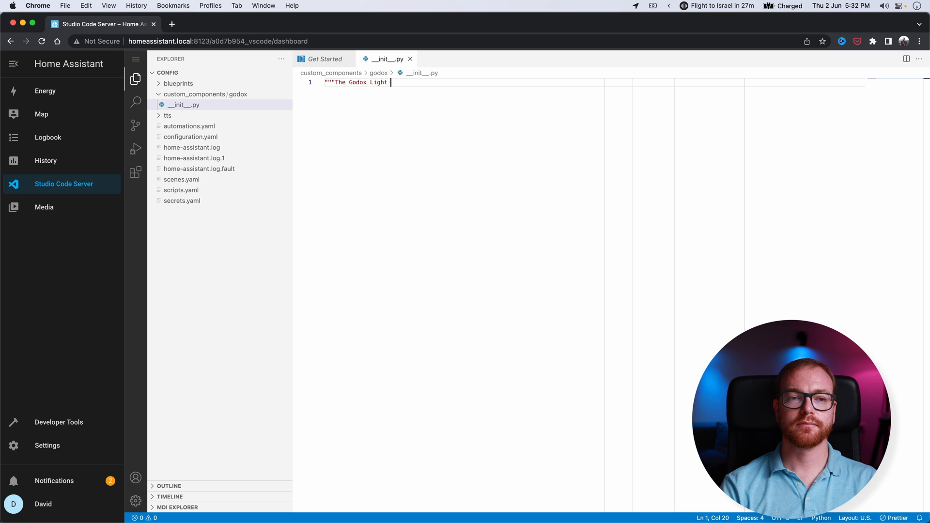
text(Integration""")
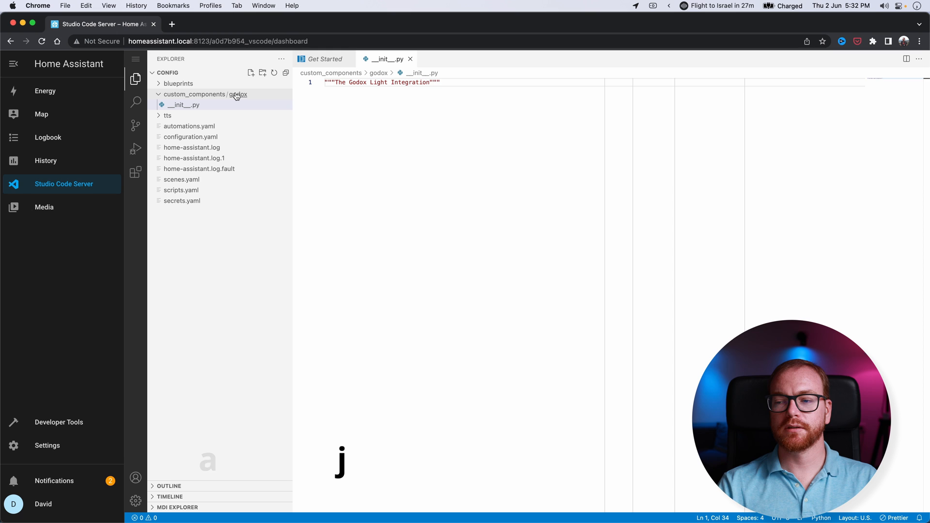
mouse_move(237, 95)
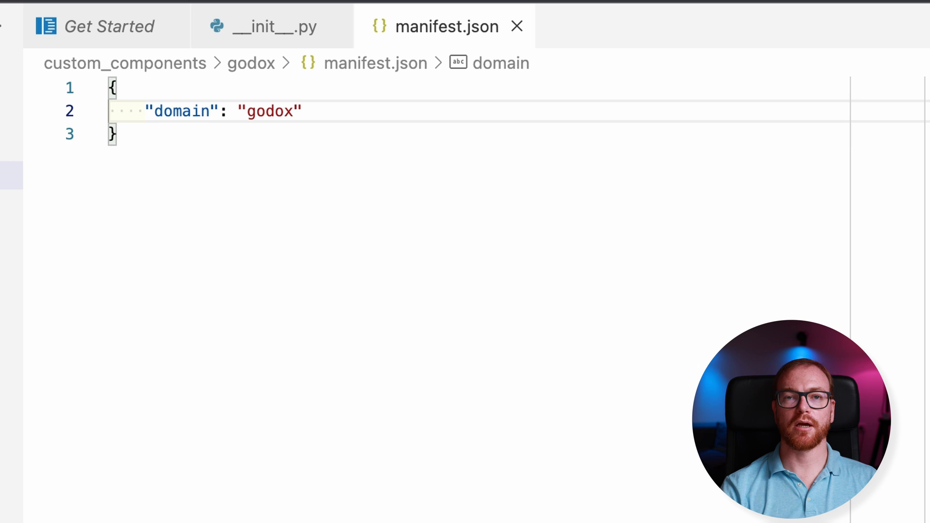
Fill manifest.json with domain, name, bleak/crccheck requirements and iot_class assumed_state.
text(,)
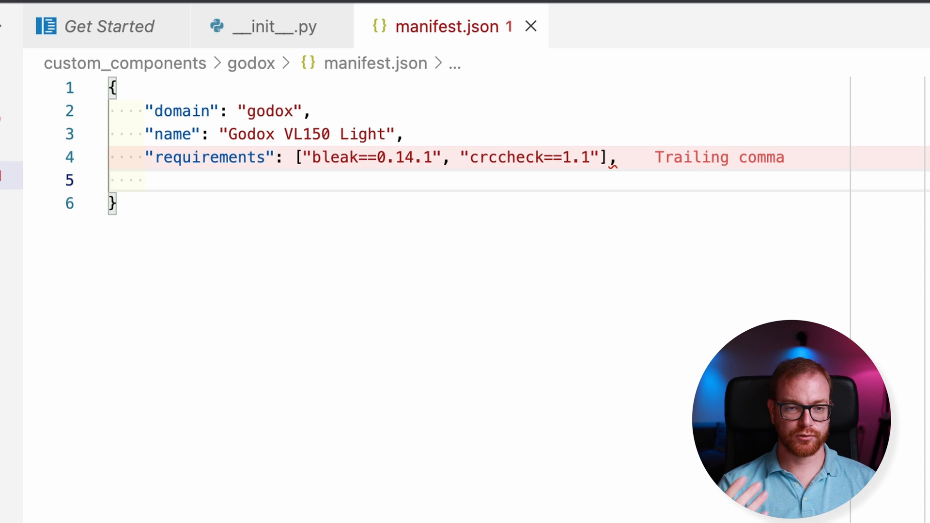
text("iot_class": "assumed_state",)
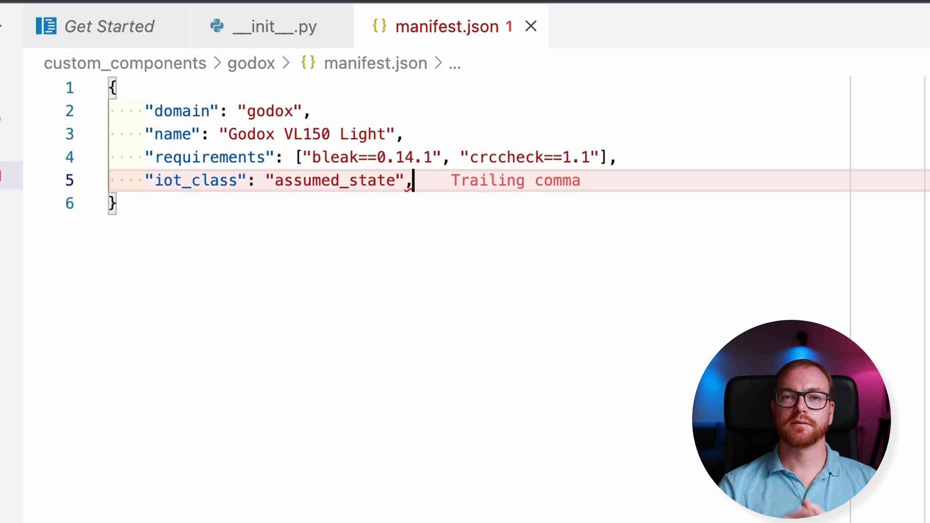